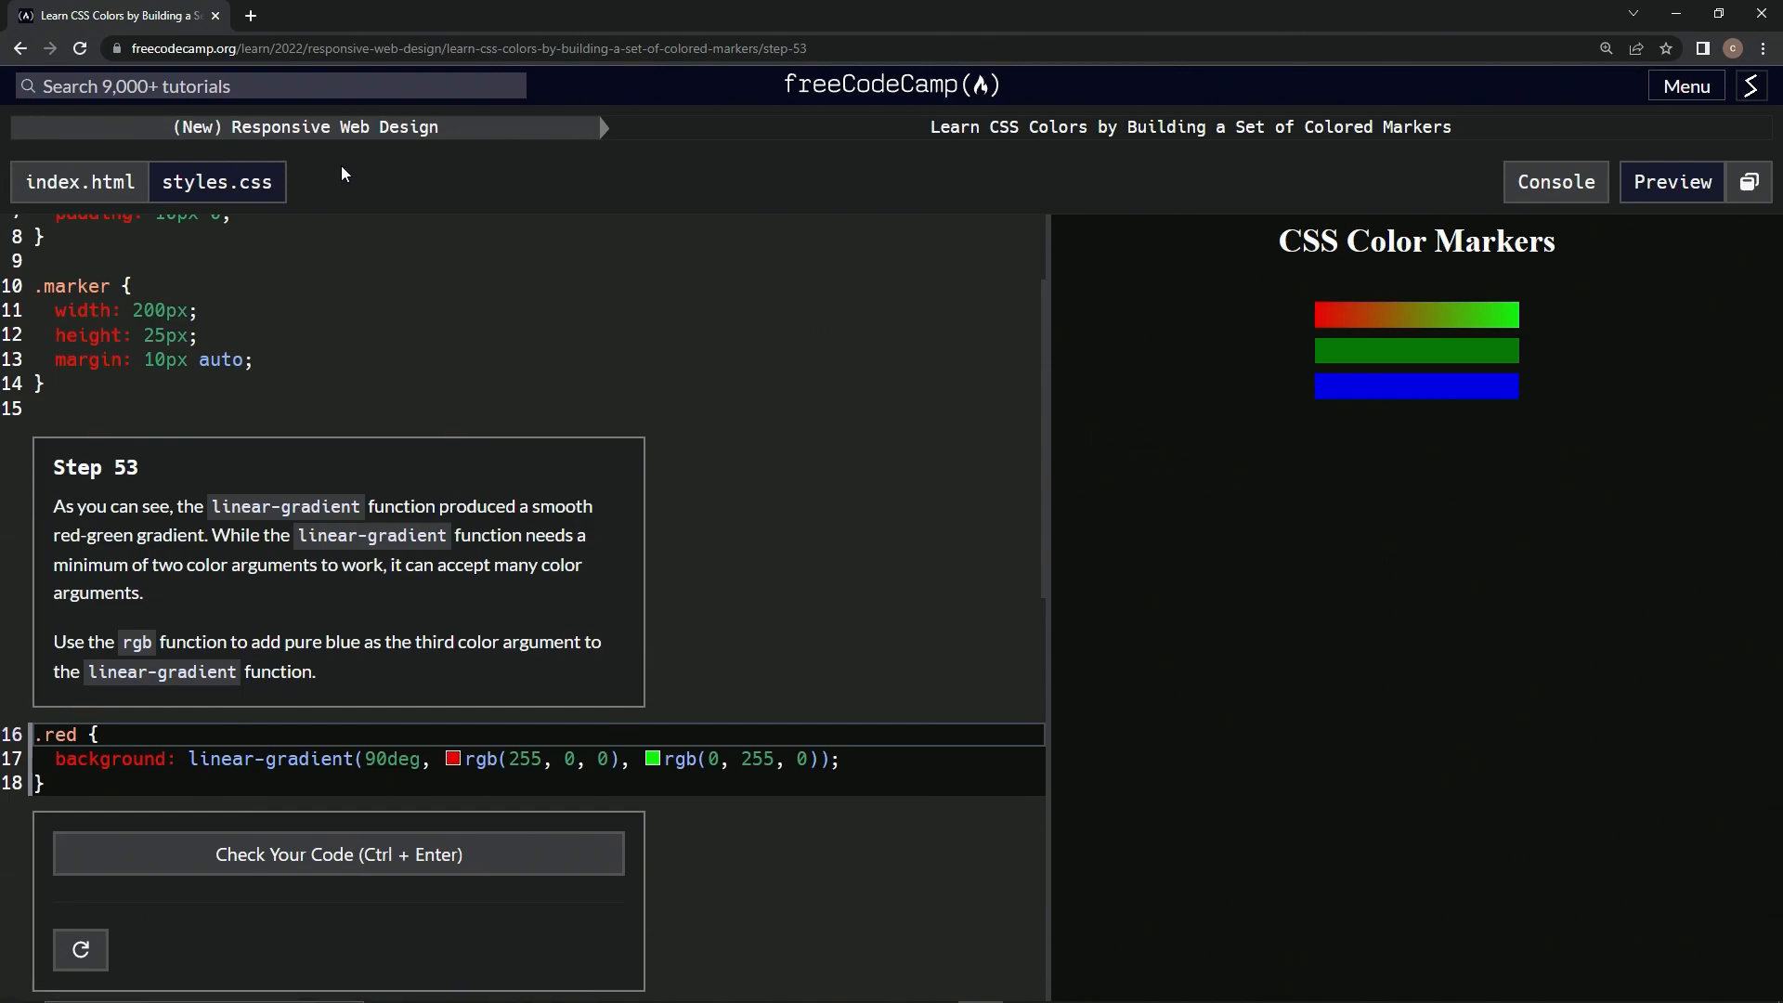
mouse_move(1124, 161)
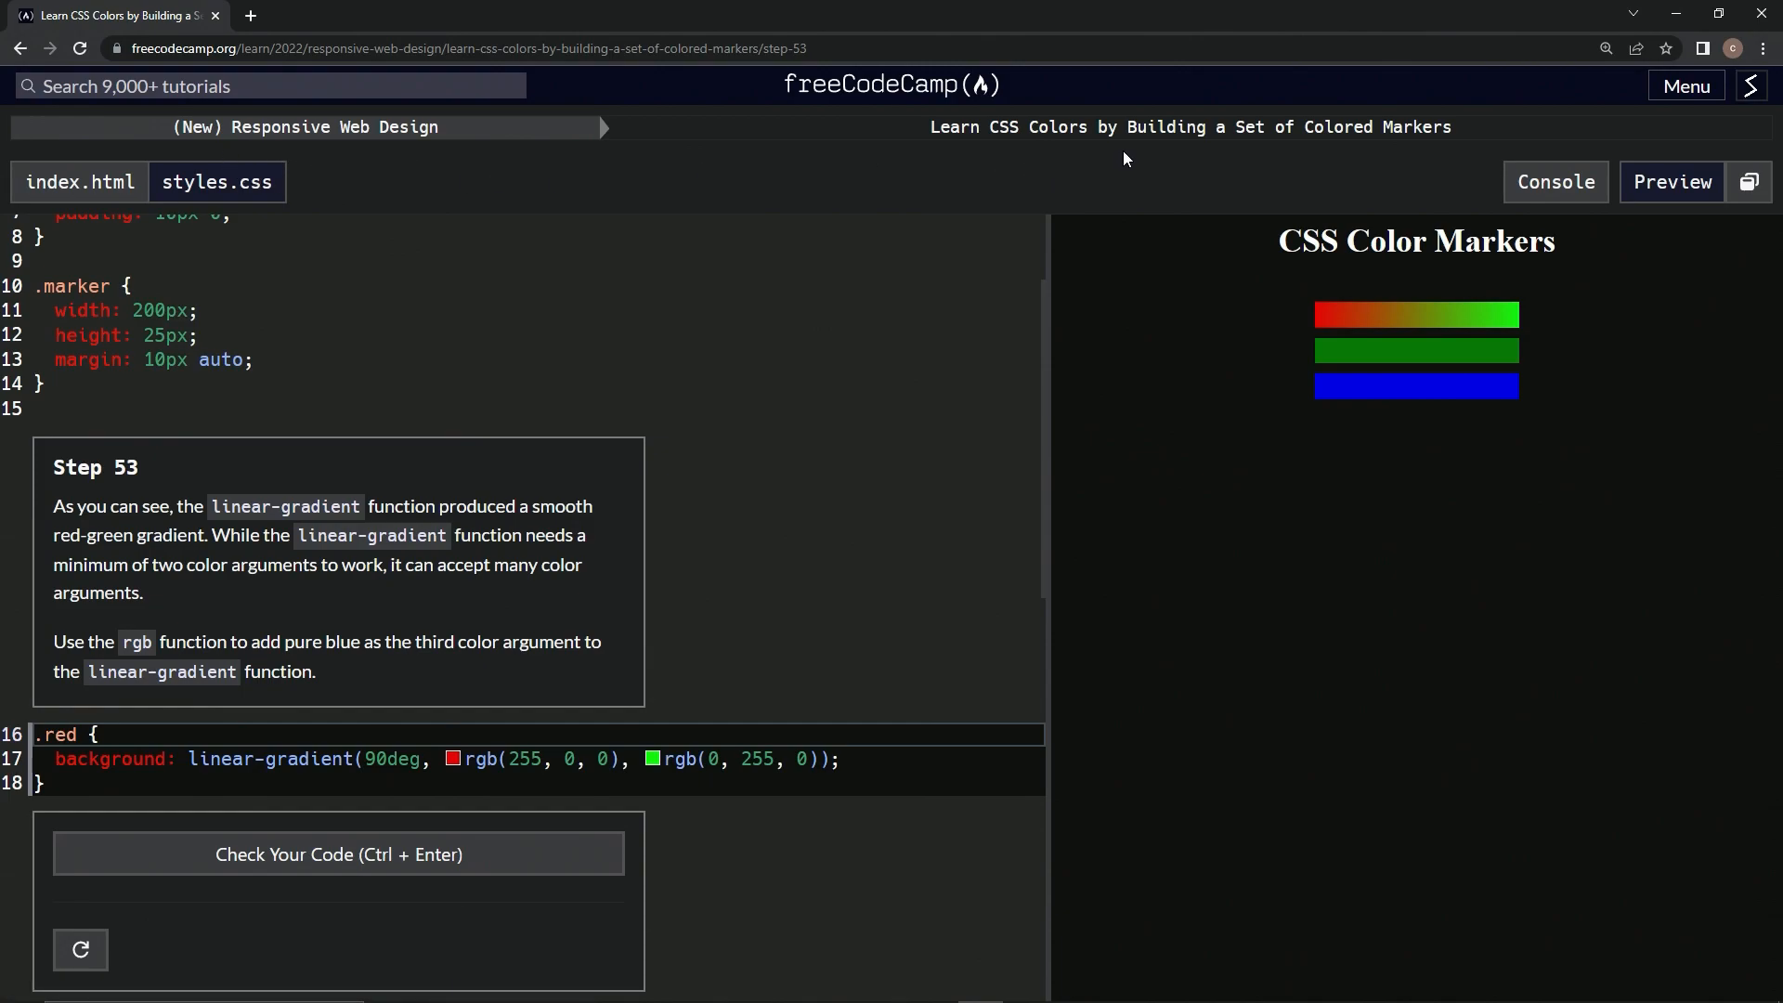
mouse_move(499, 348)
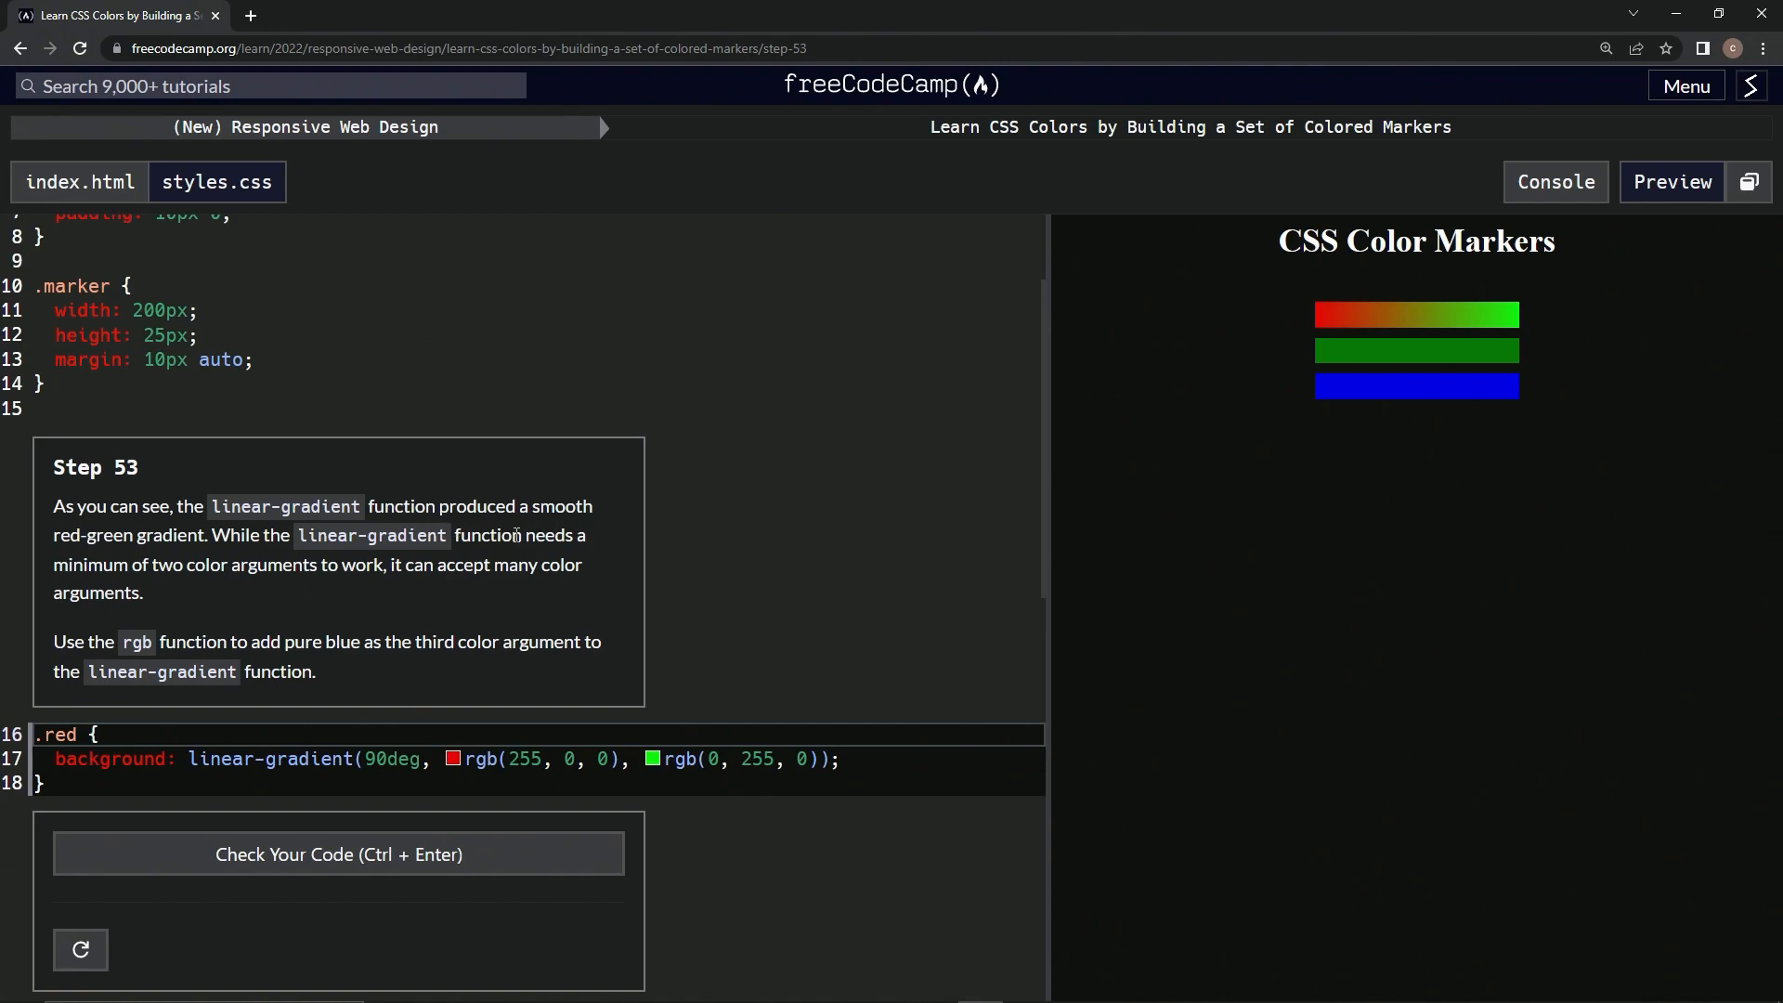
mouse_move(1326, 316)
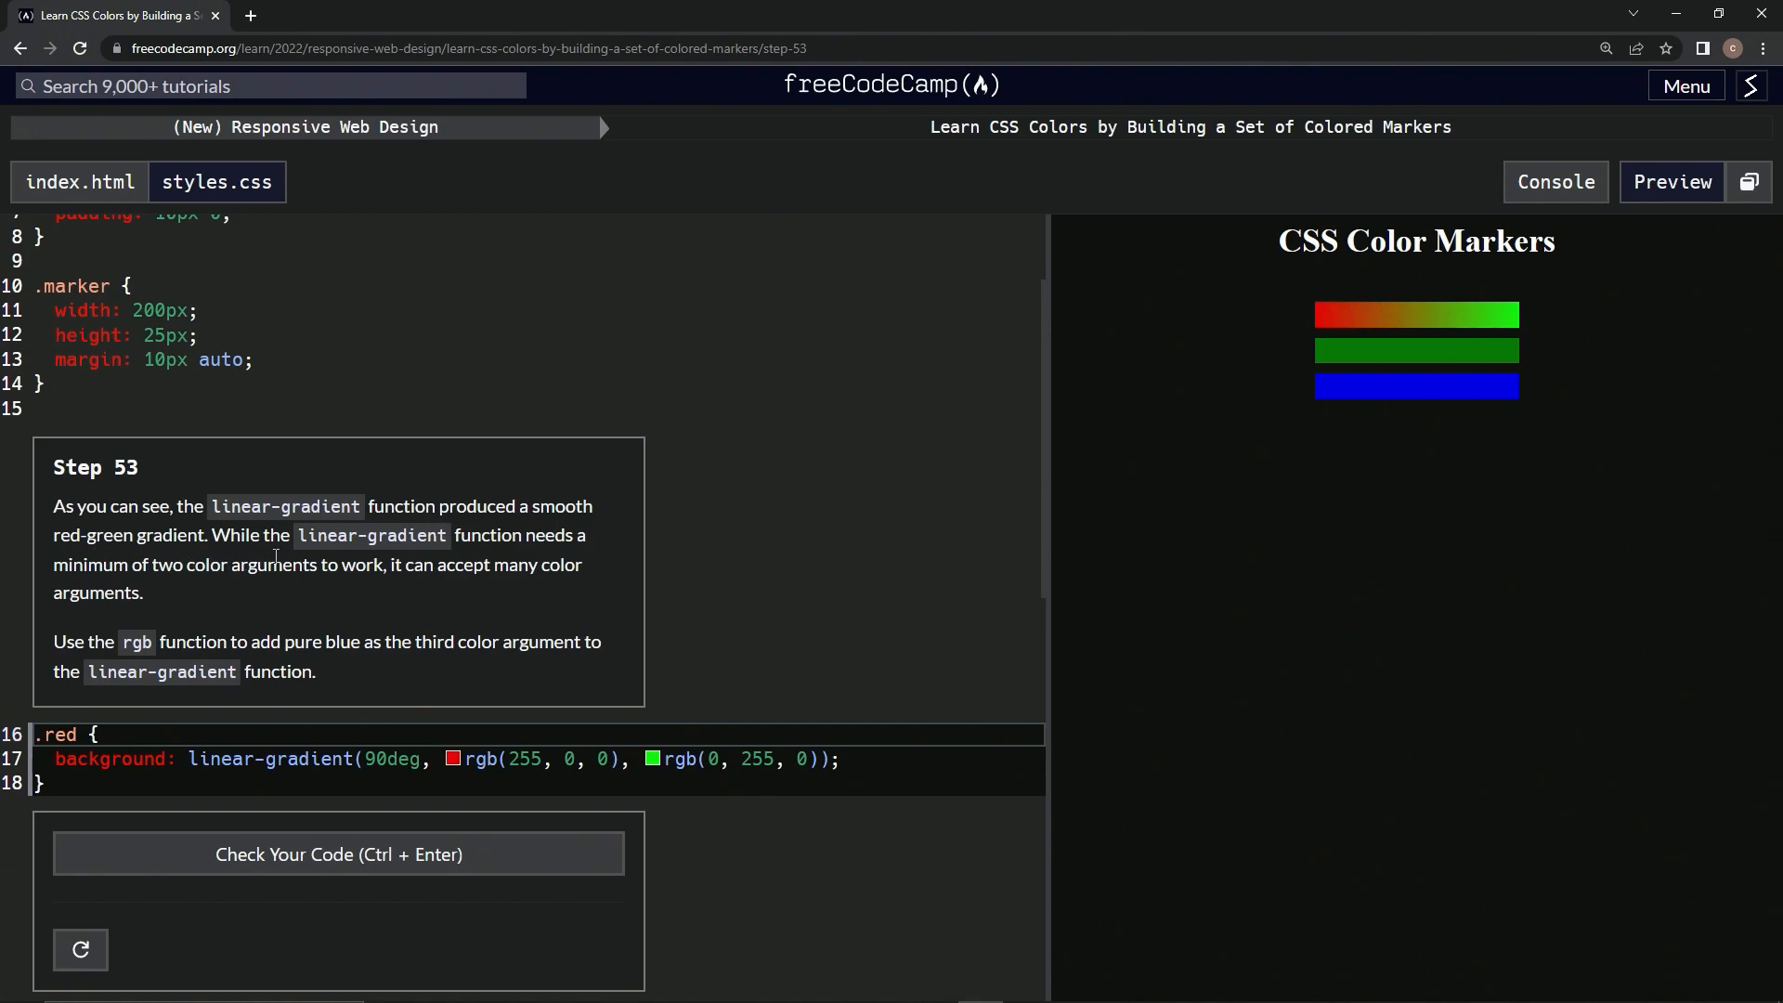
mouse_move(591, 566)
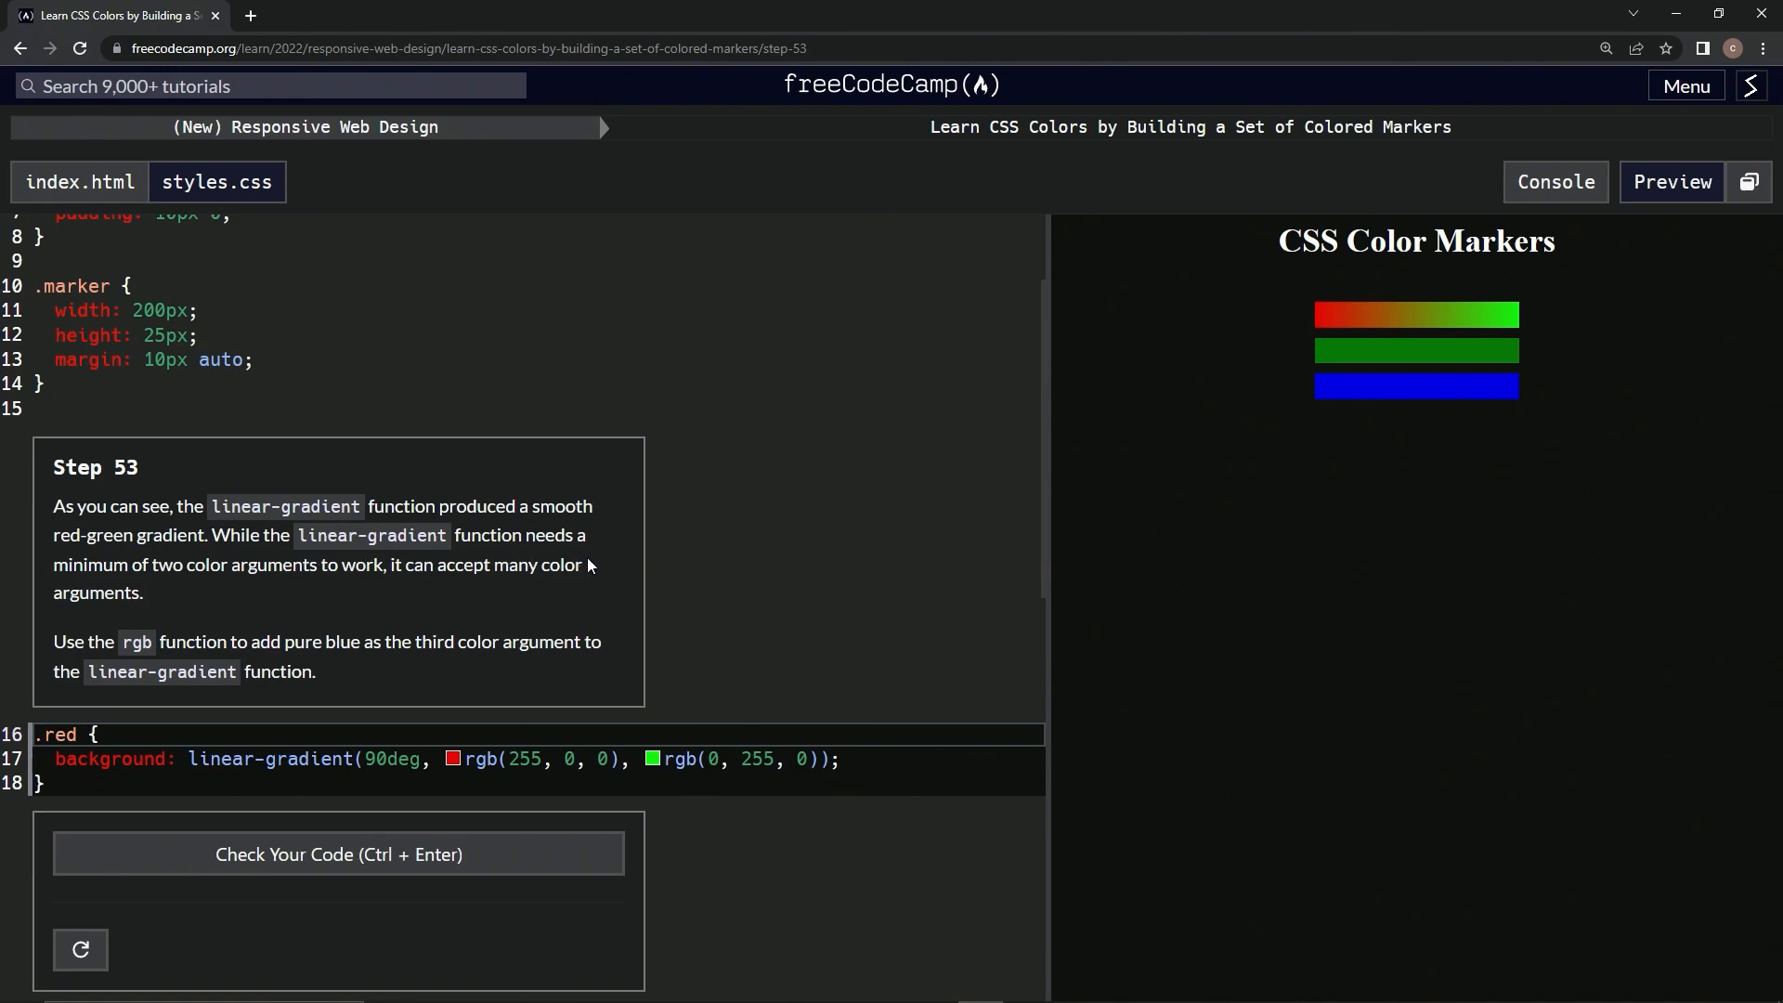
mouse_move(110, 585)
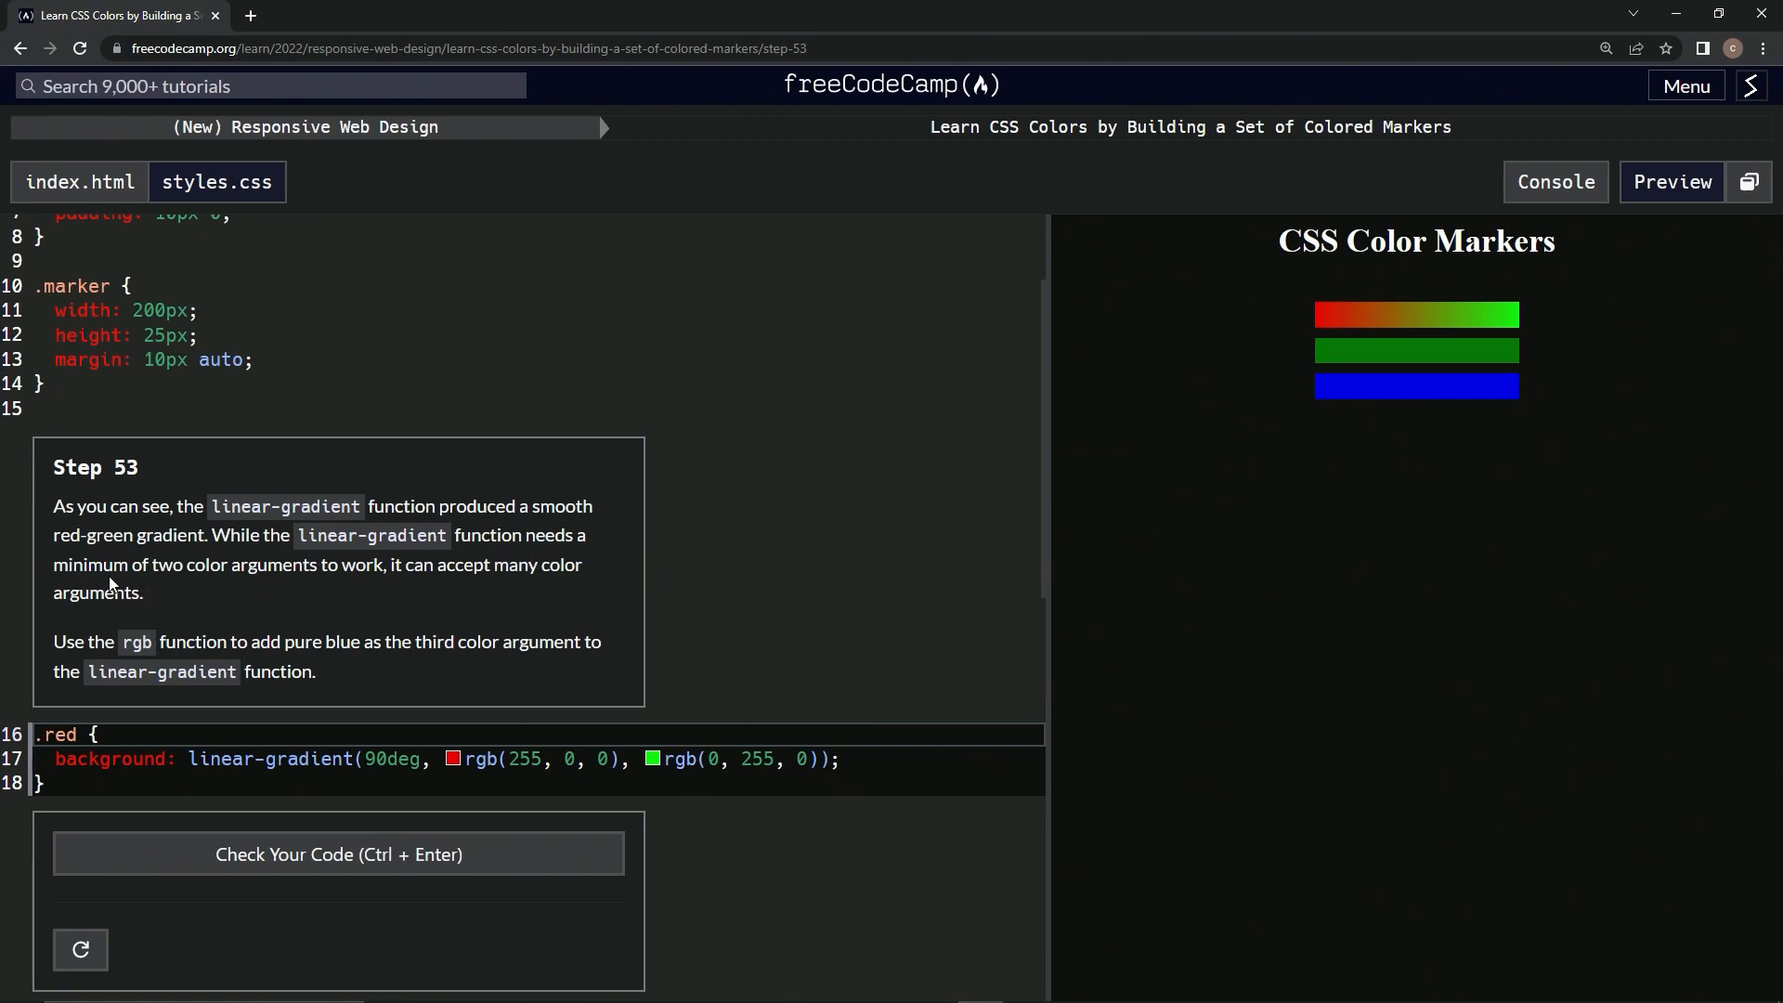
mouse_move(387, 590)
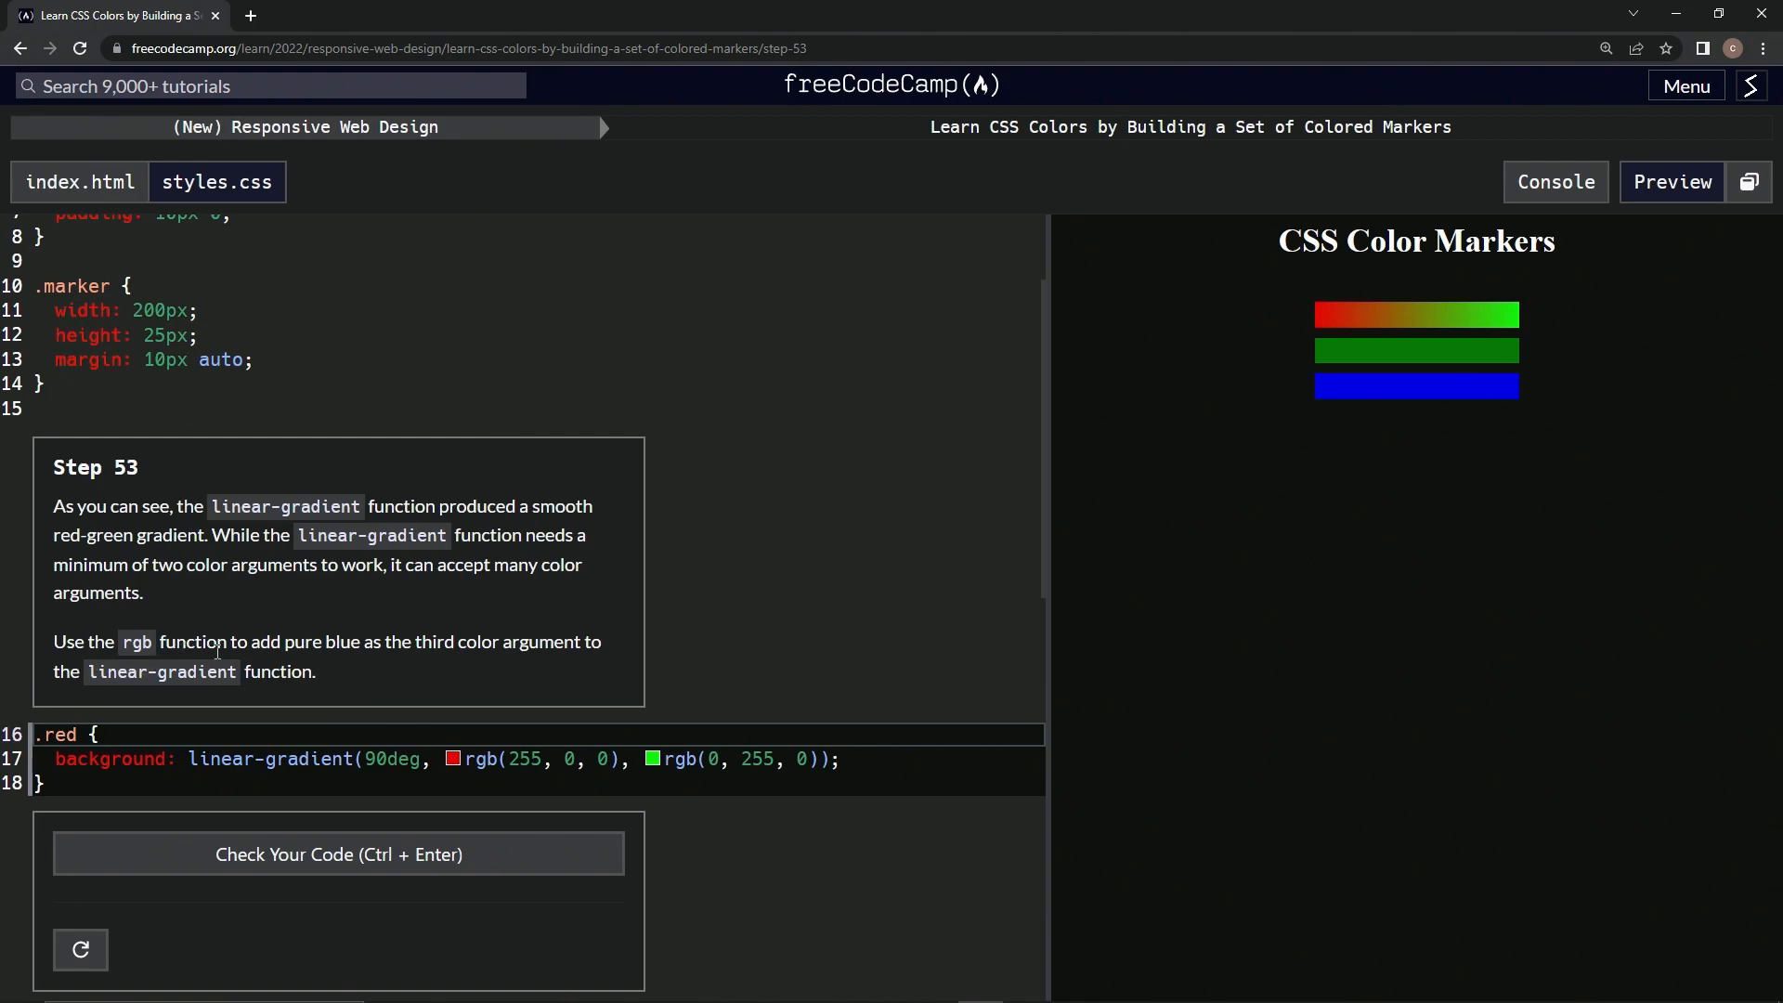
mouse_move(475, 664)
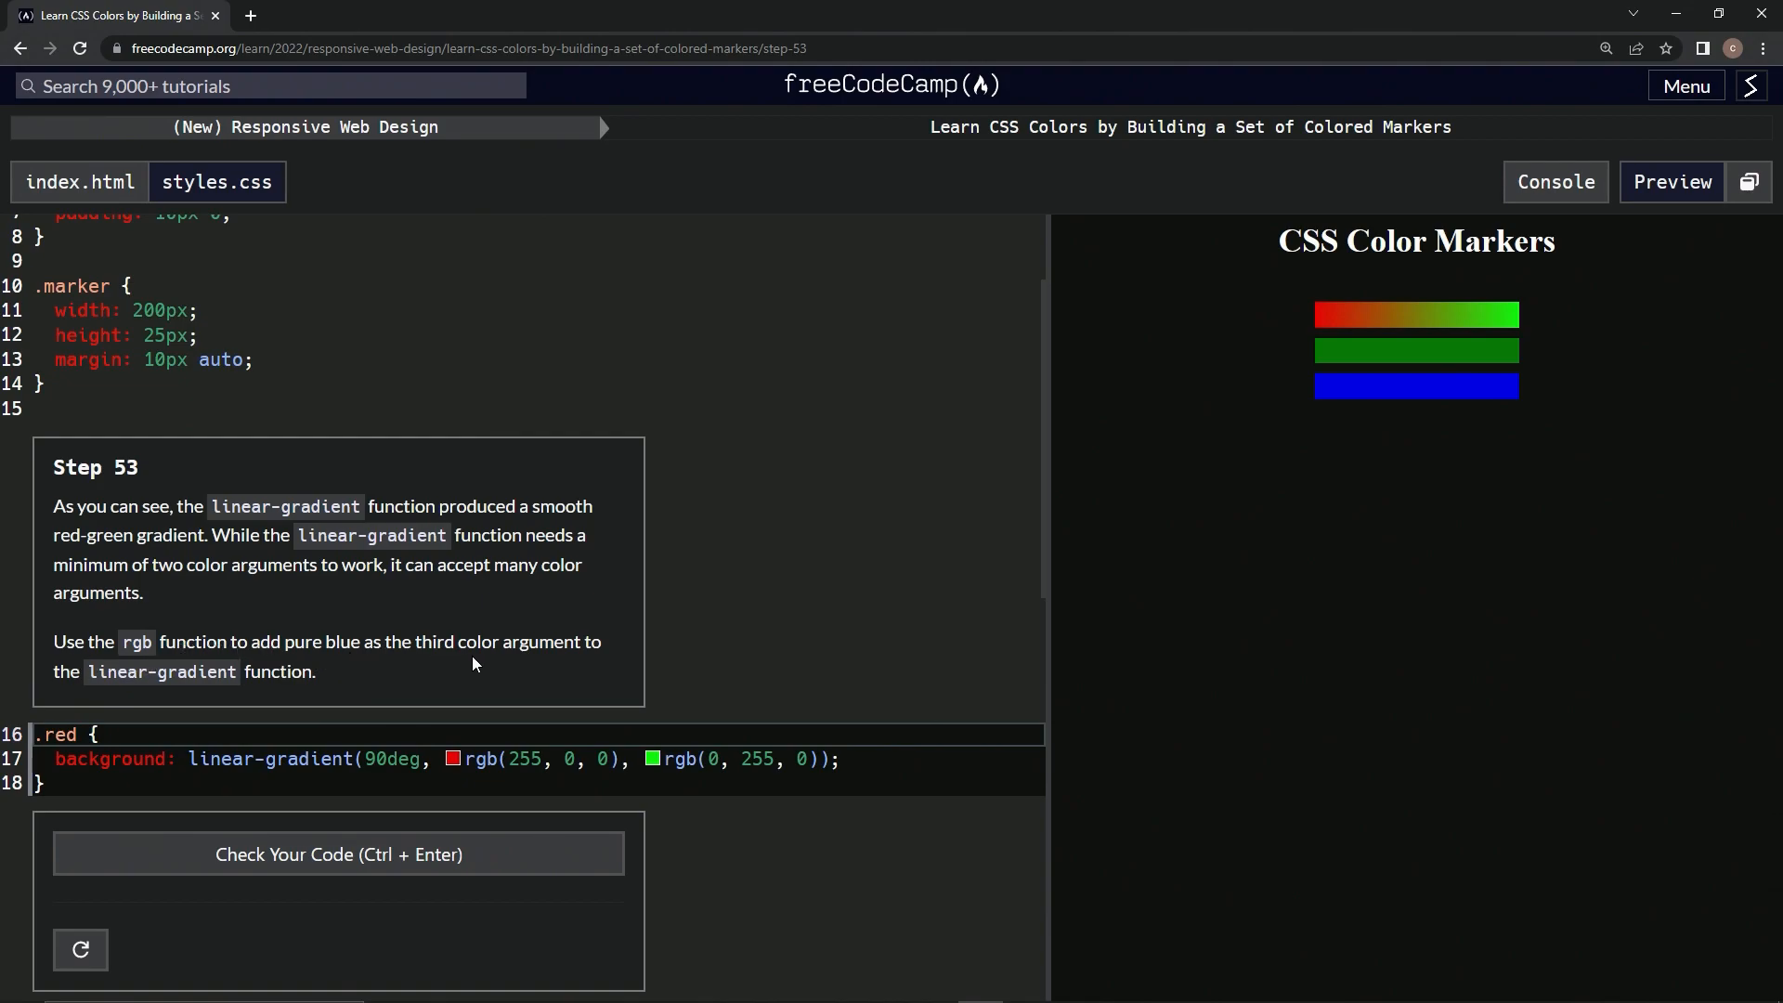
mouse_move(169, 708)
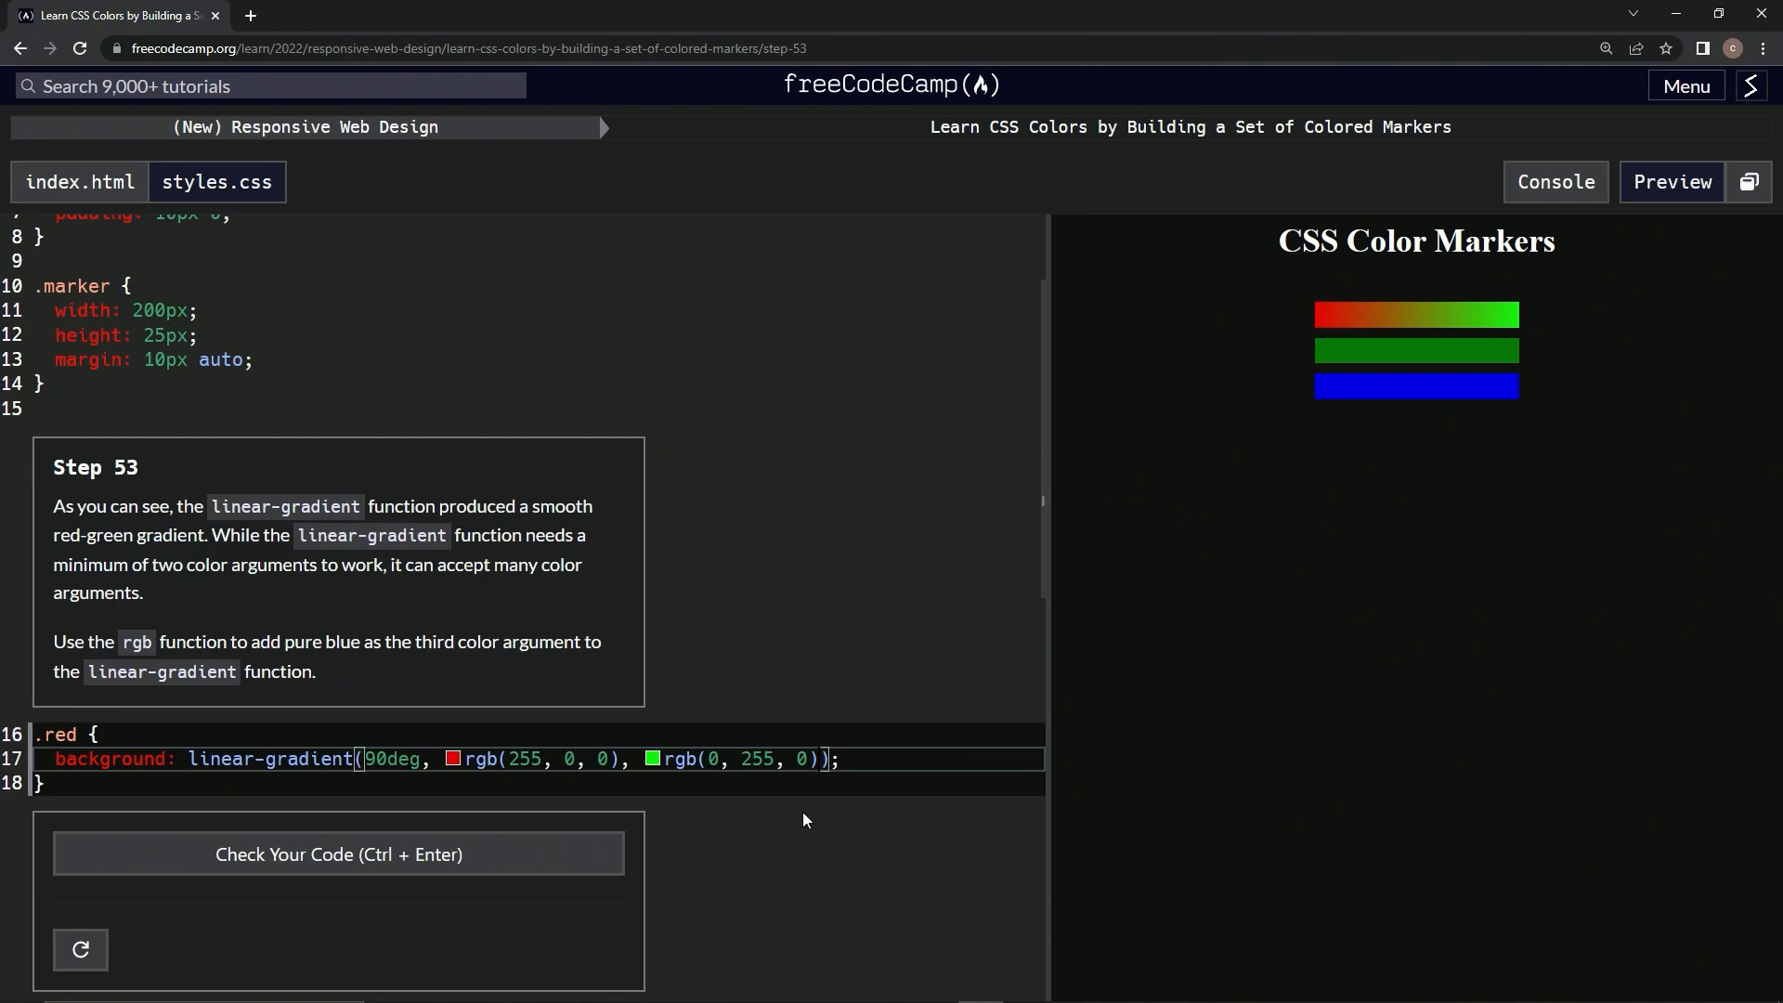
Type ', rgb(0,0,255)' as the third colour in the red marker's linear-gradient.
text(,)
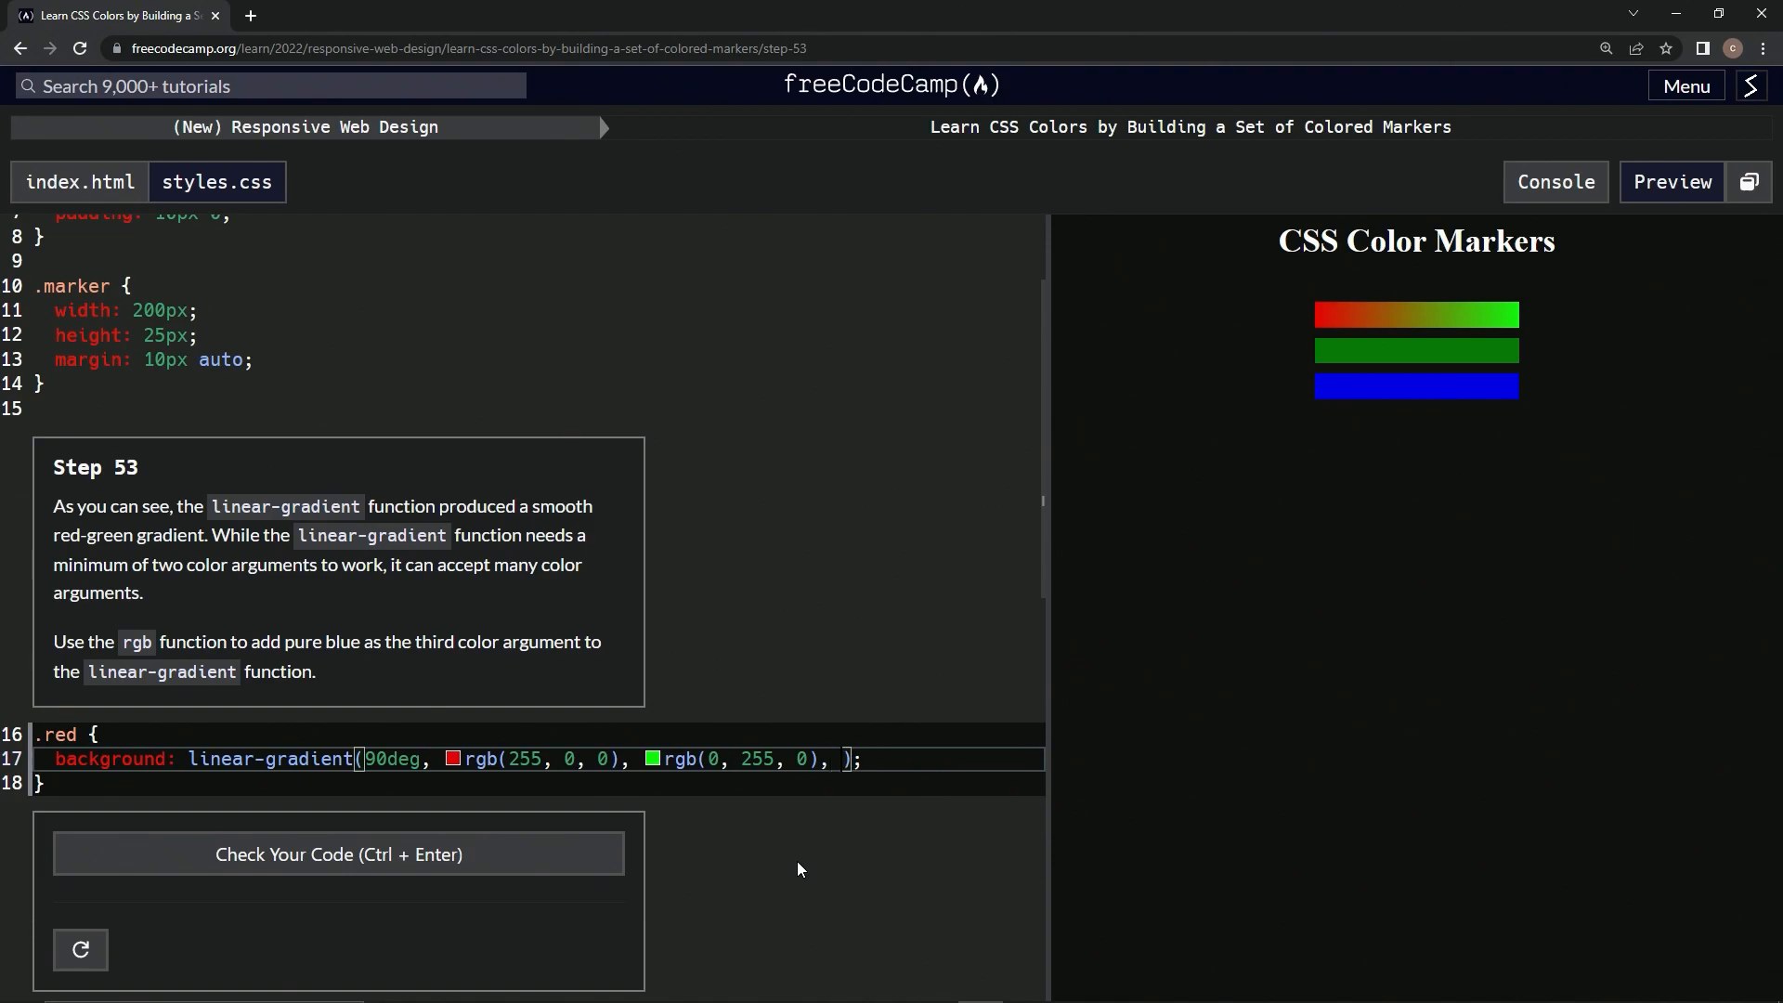
text(rg)
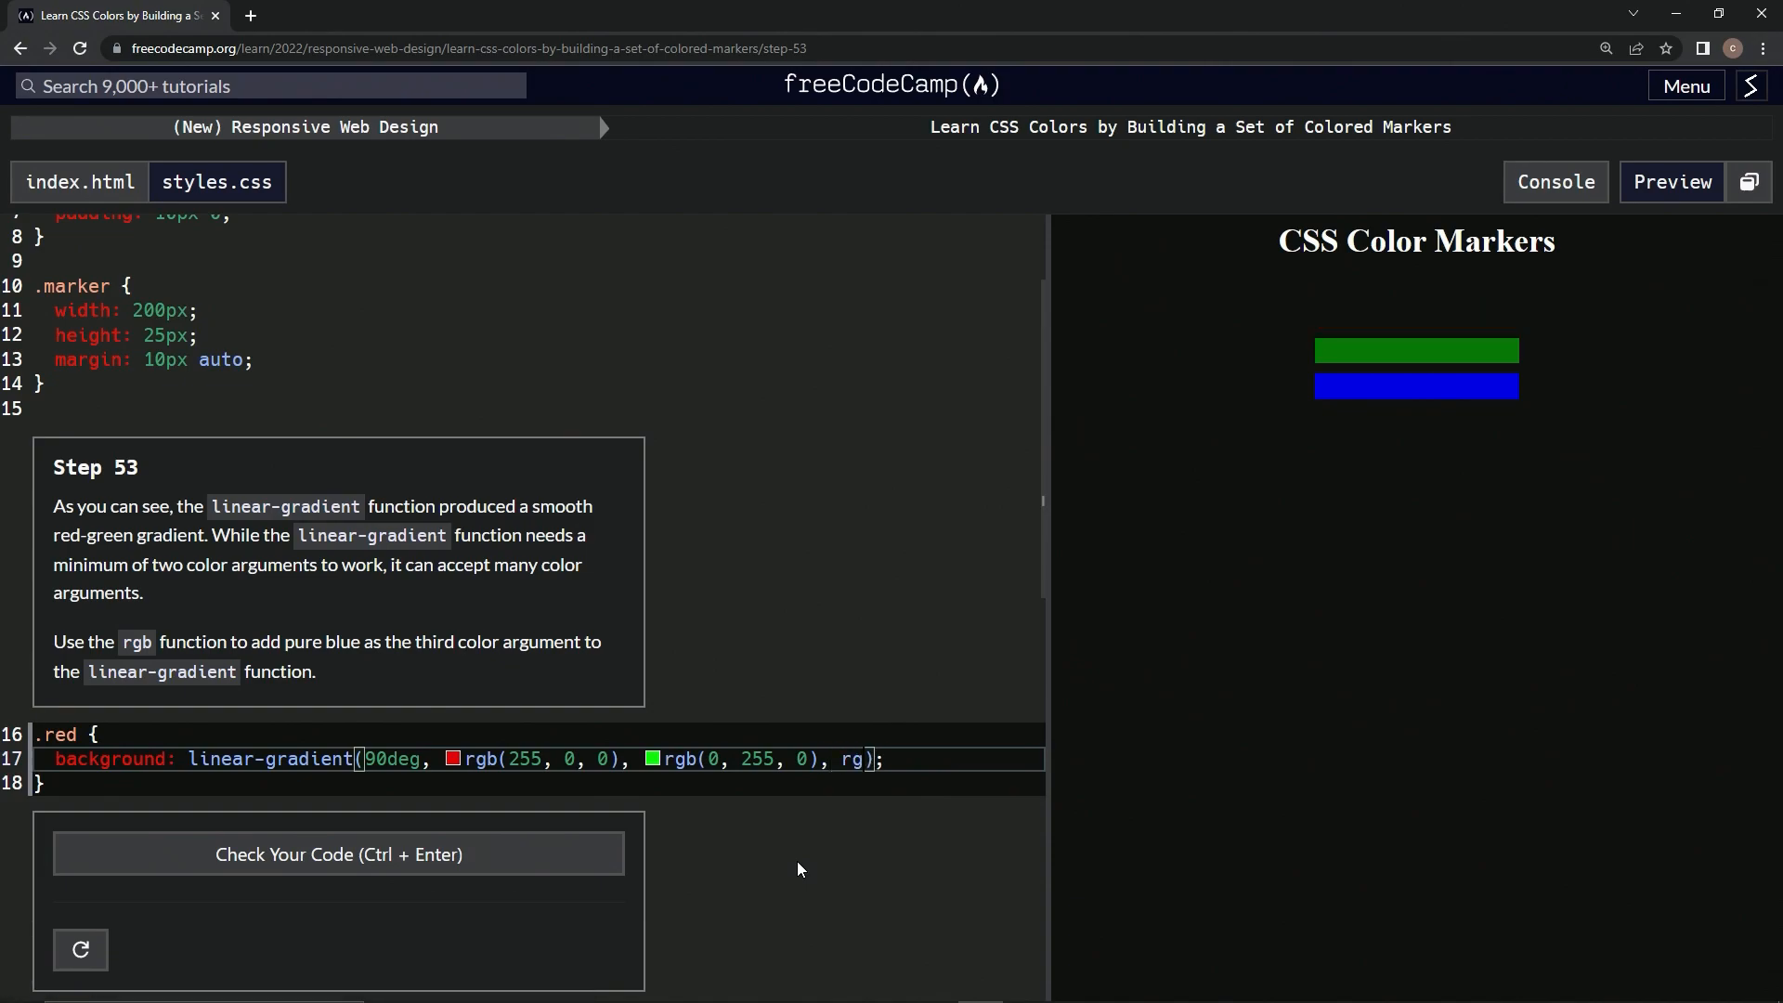
text(b)
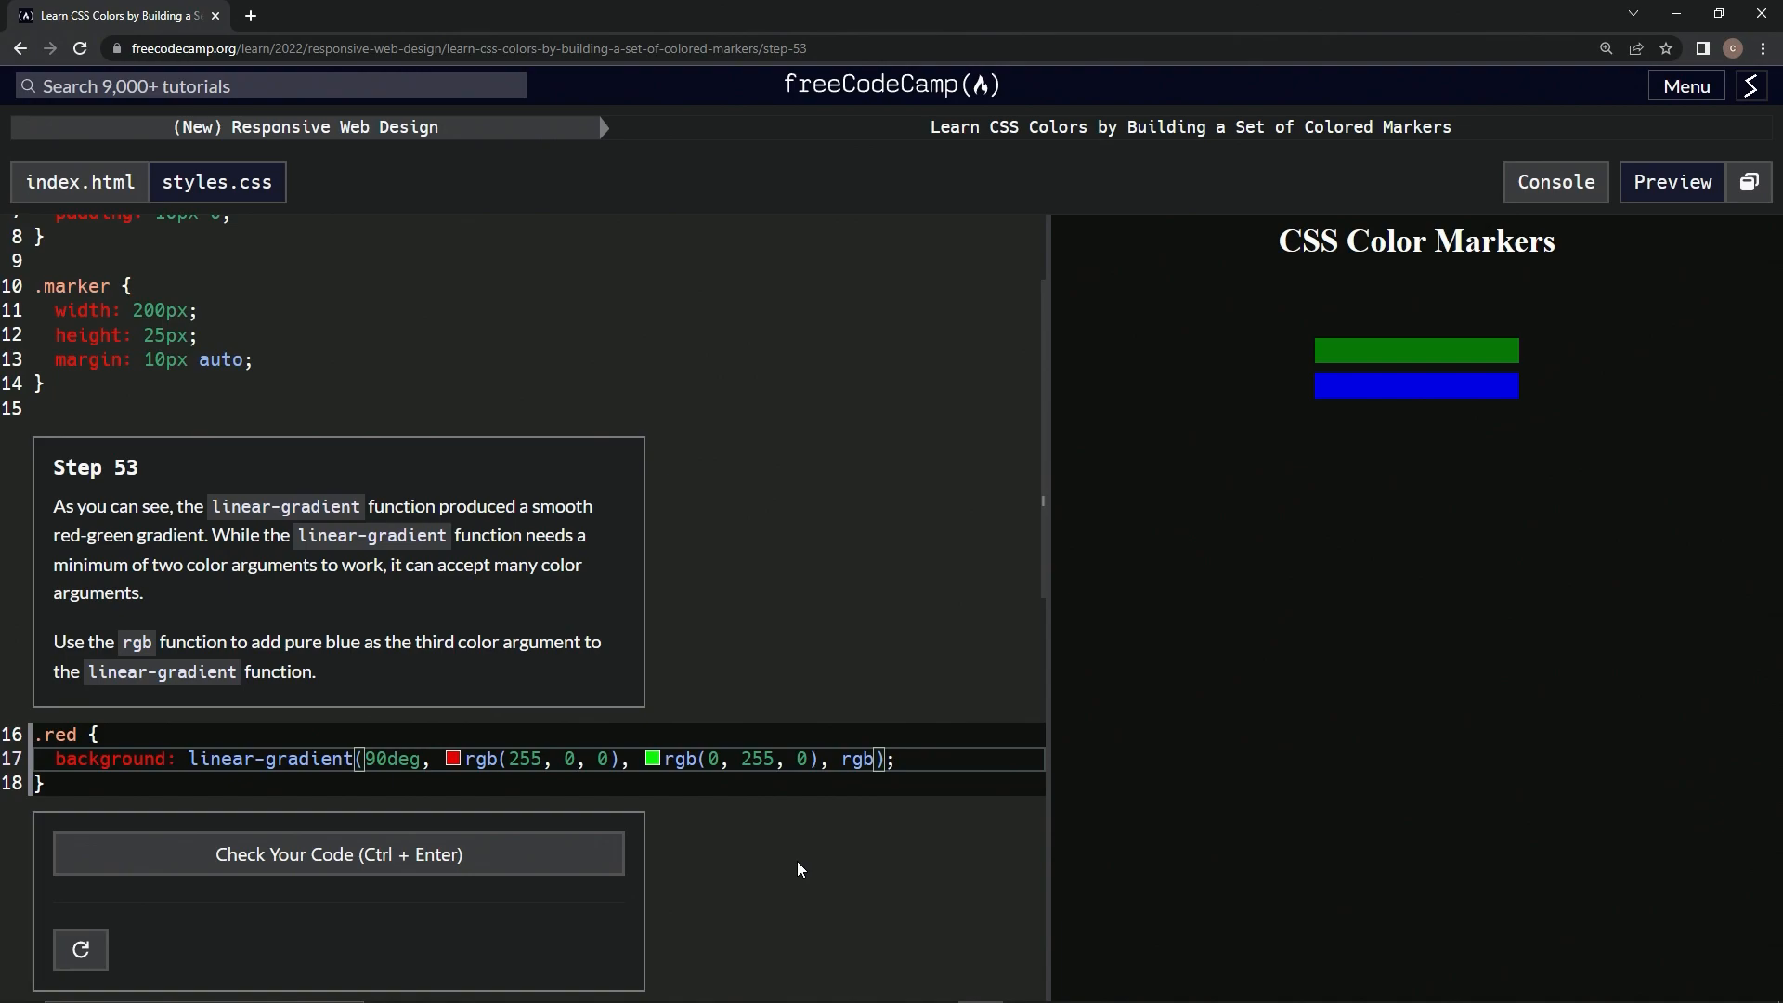
text((0,0,)
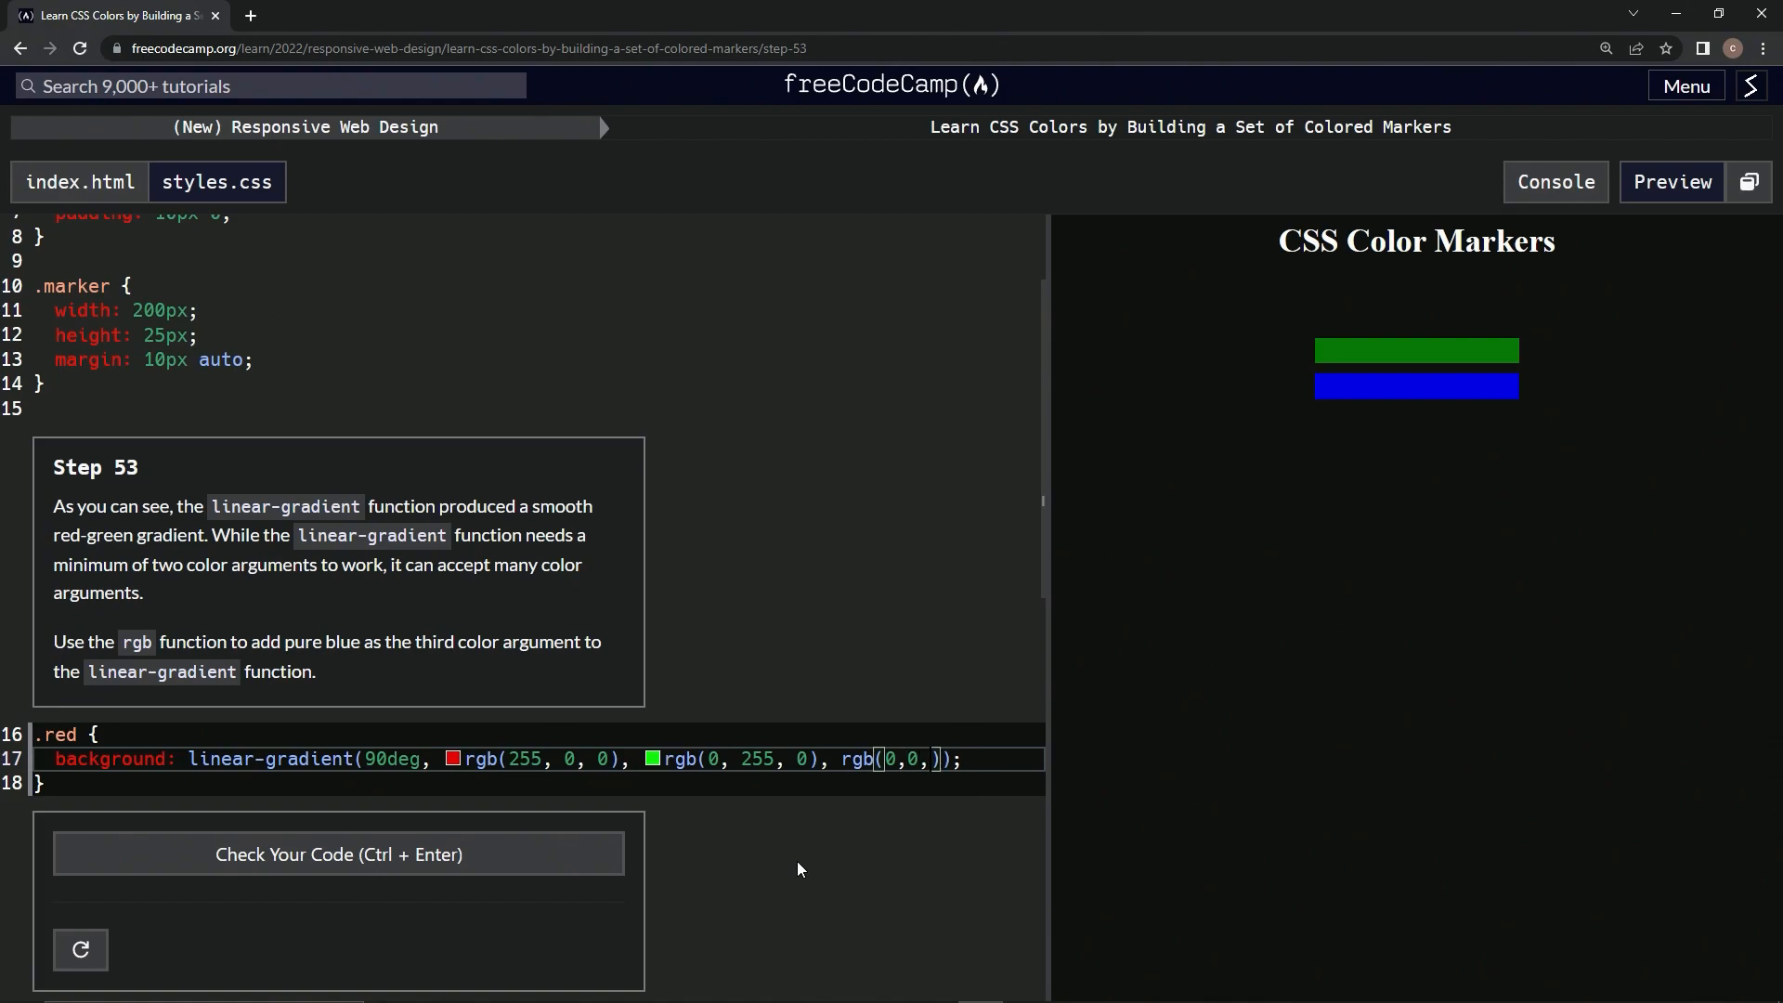
text(255)
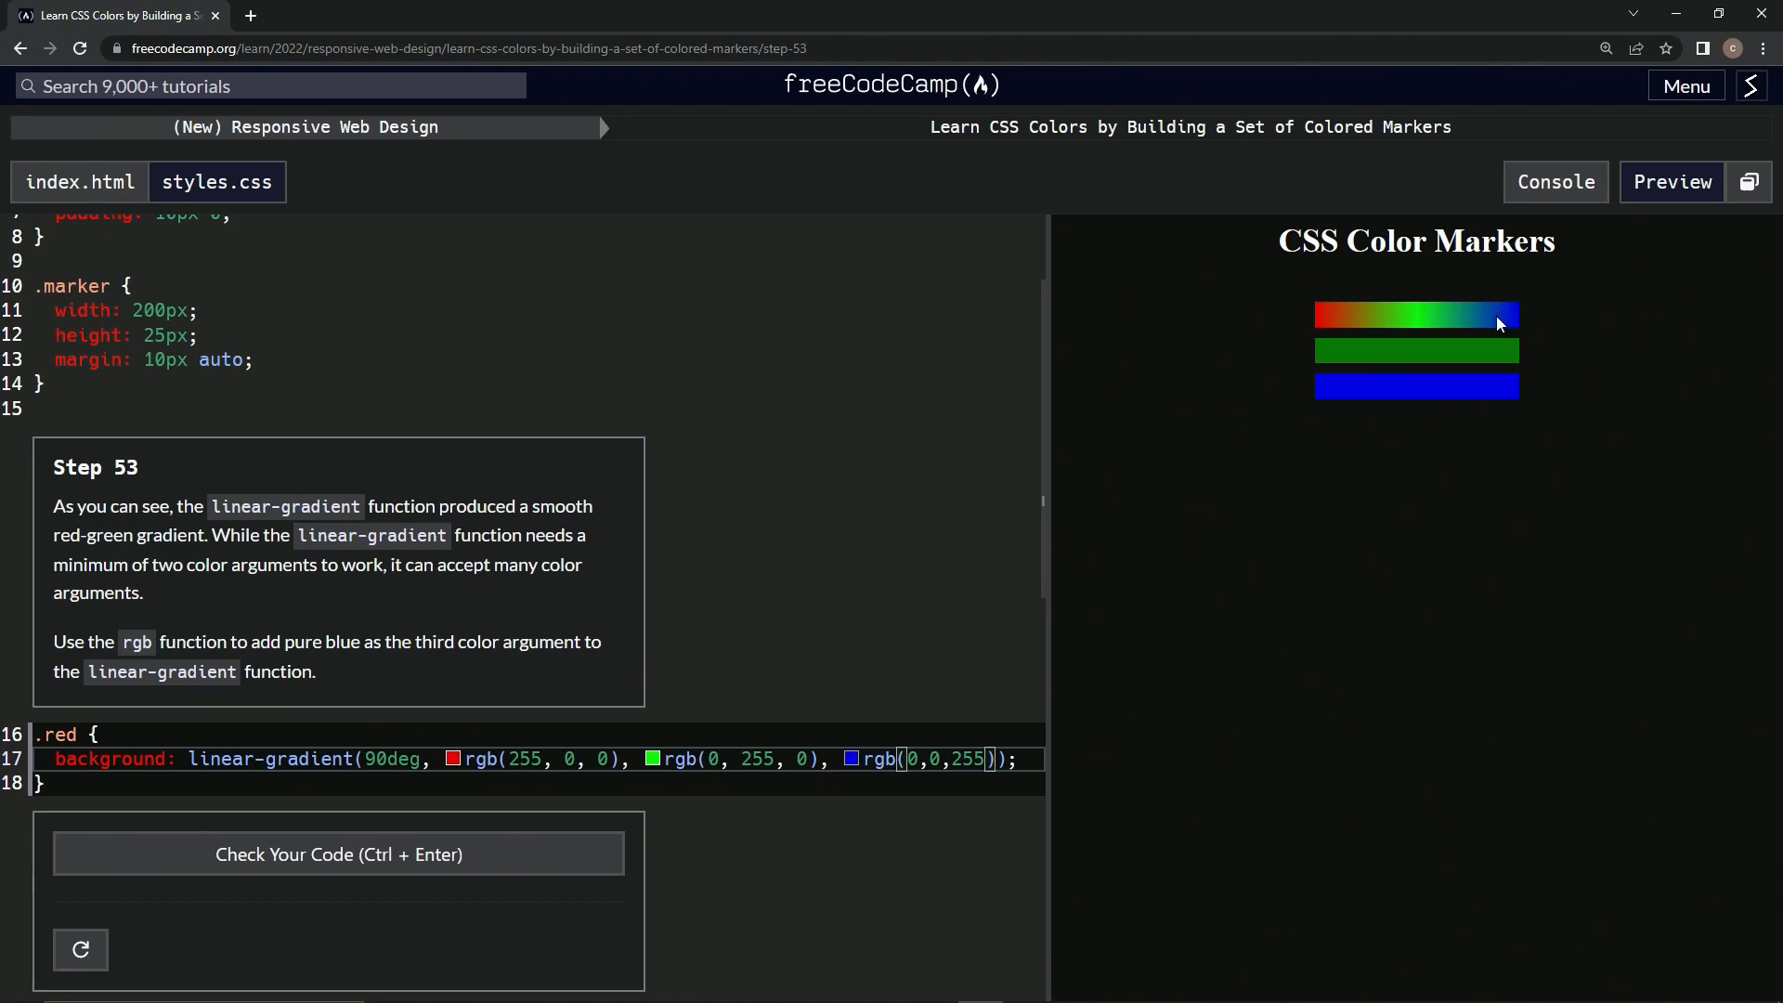
mouse_move(1537, 321)
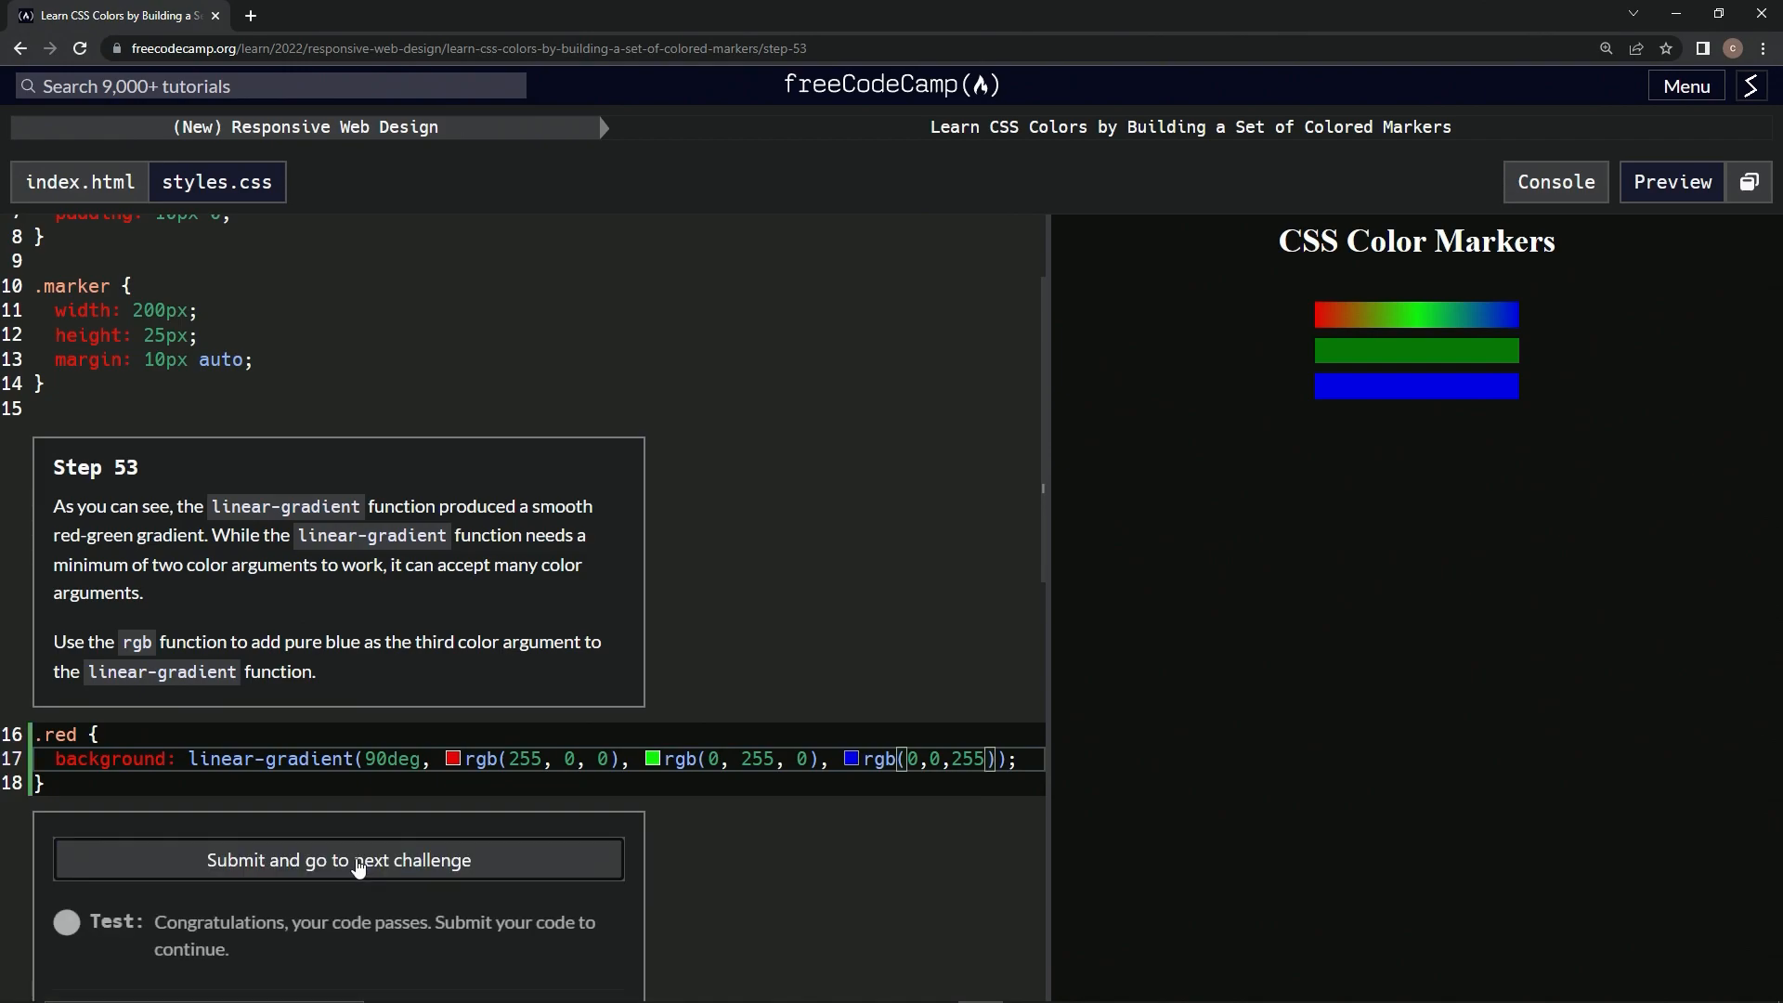
mouse_move(251, 872)
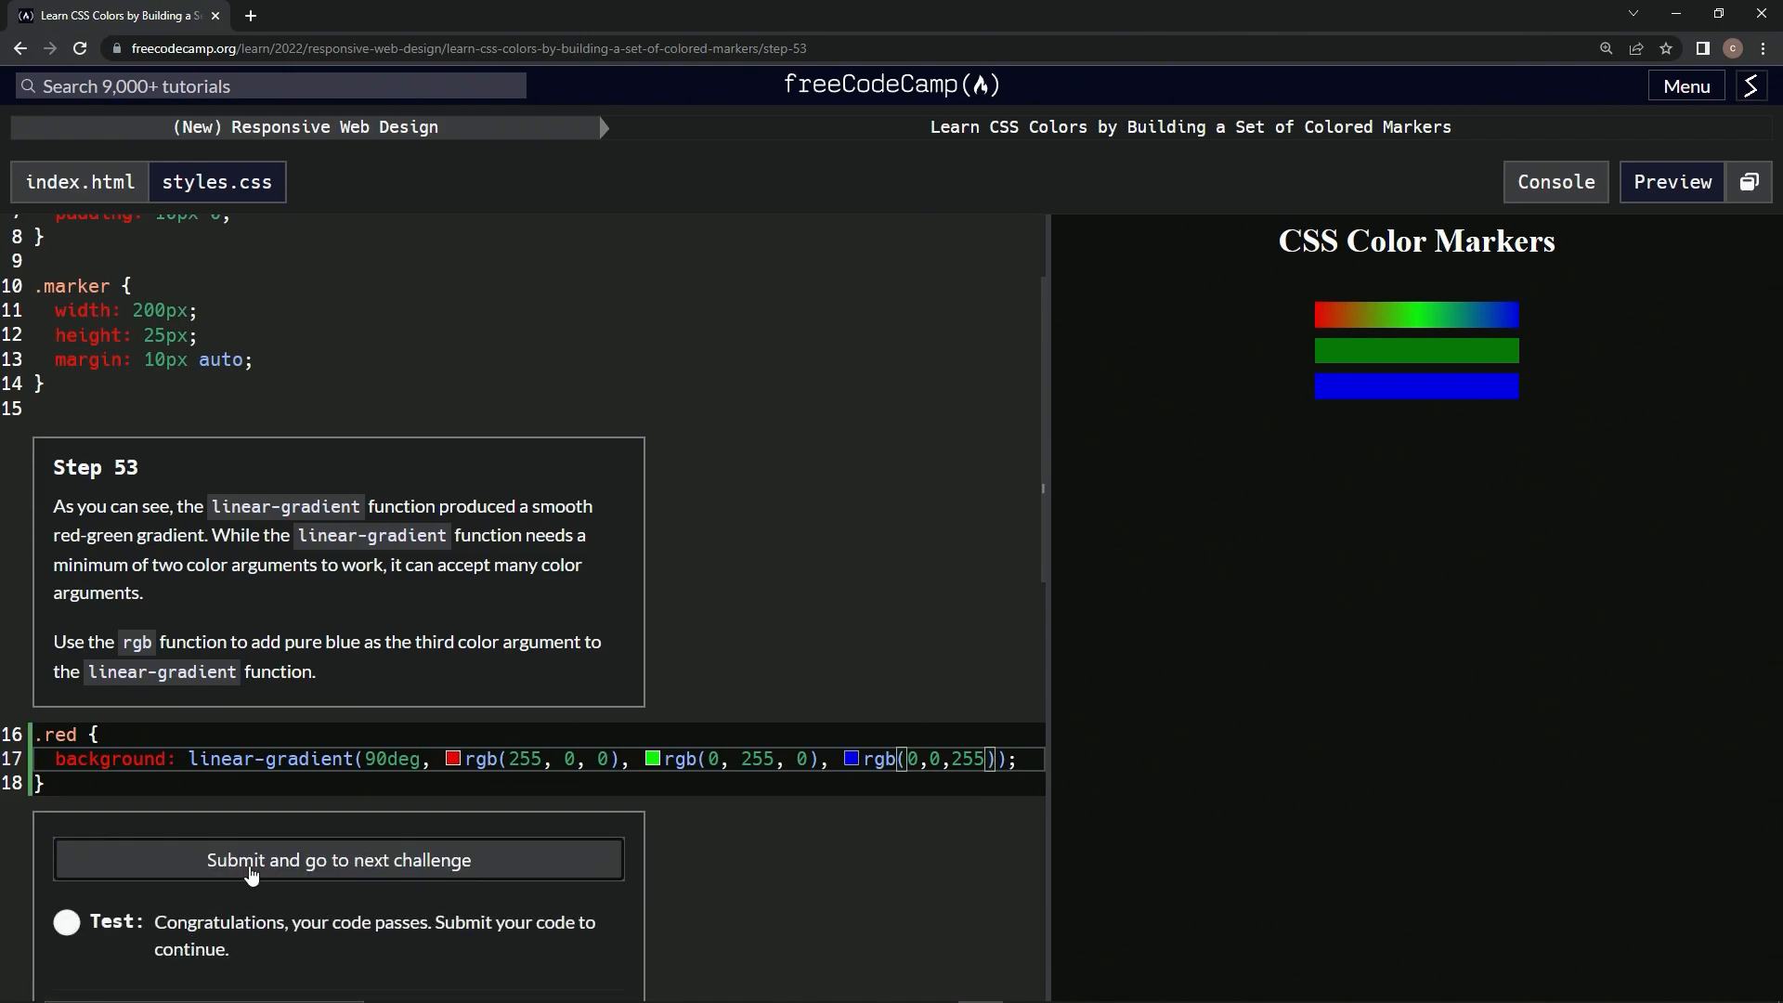
Submit the passing Step 53 code and advance to Step 54 on colour stops.
click(339, 860)
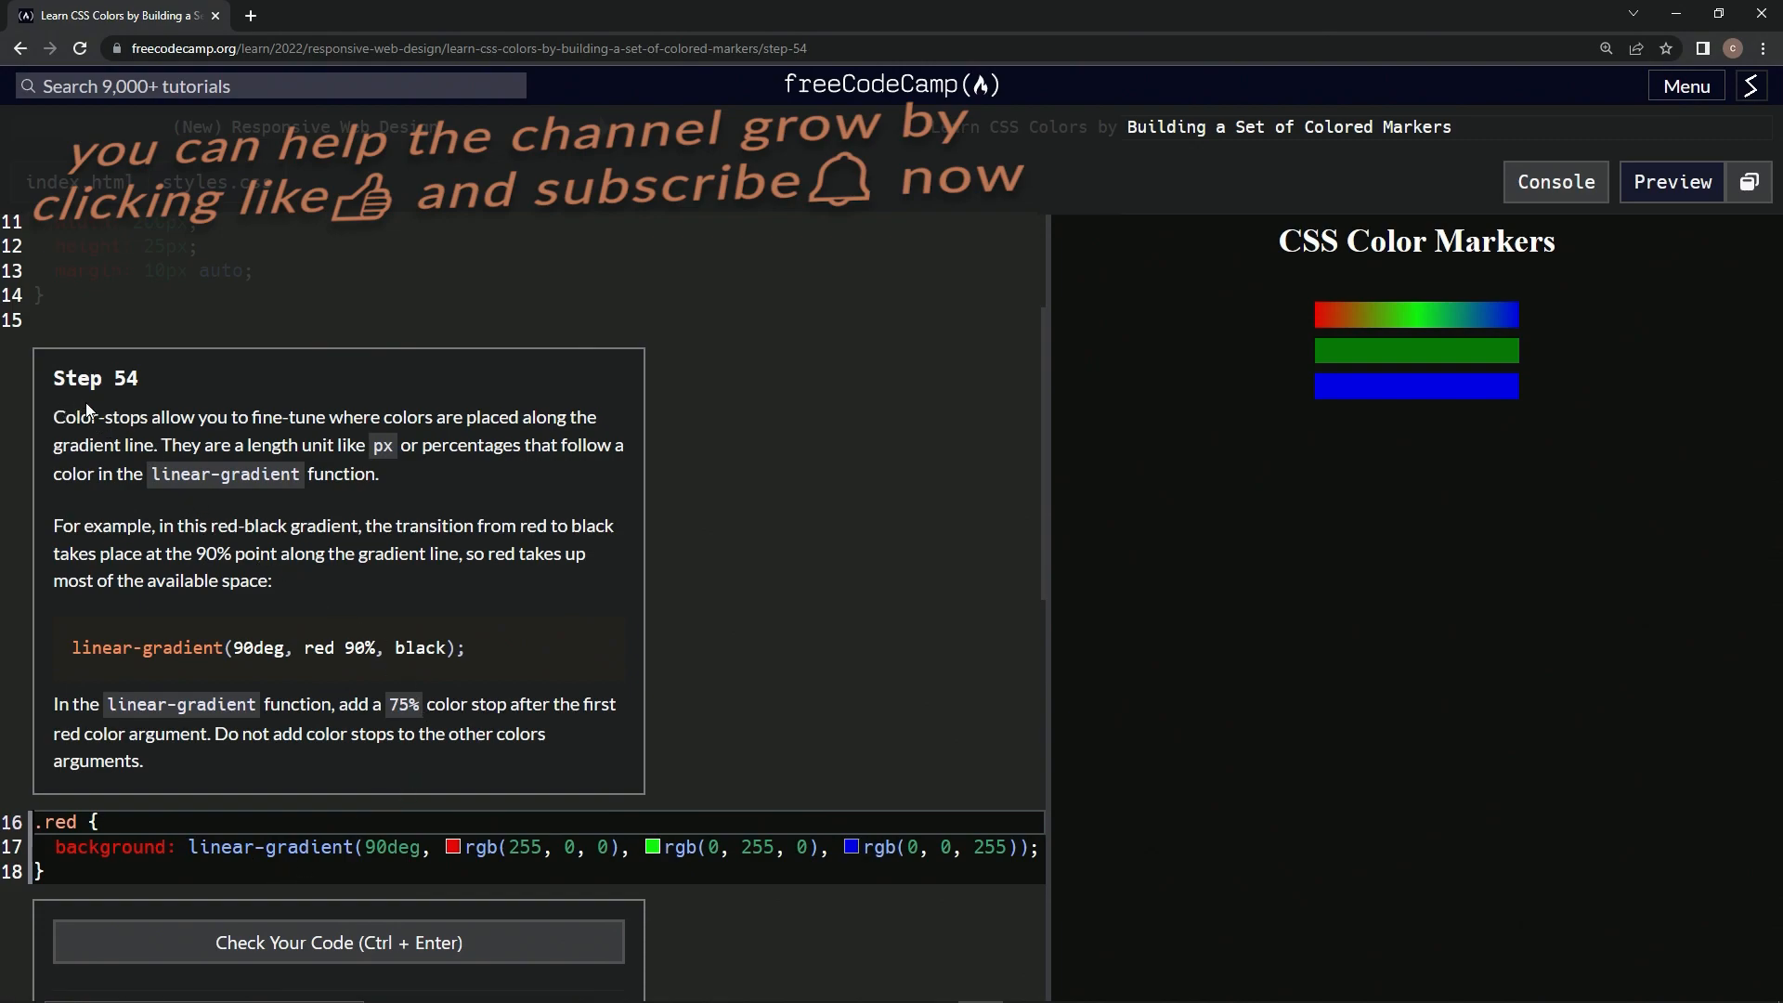
mouse_move(816, 373)
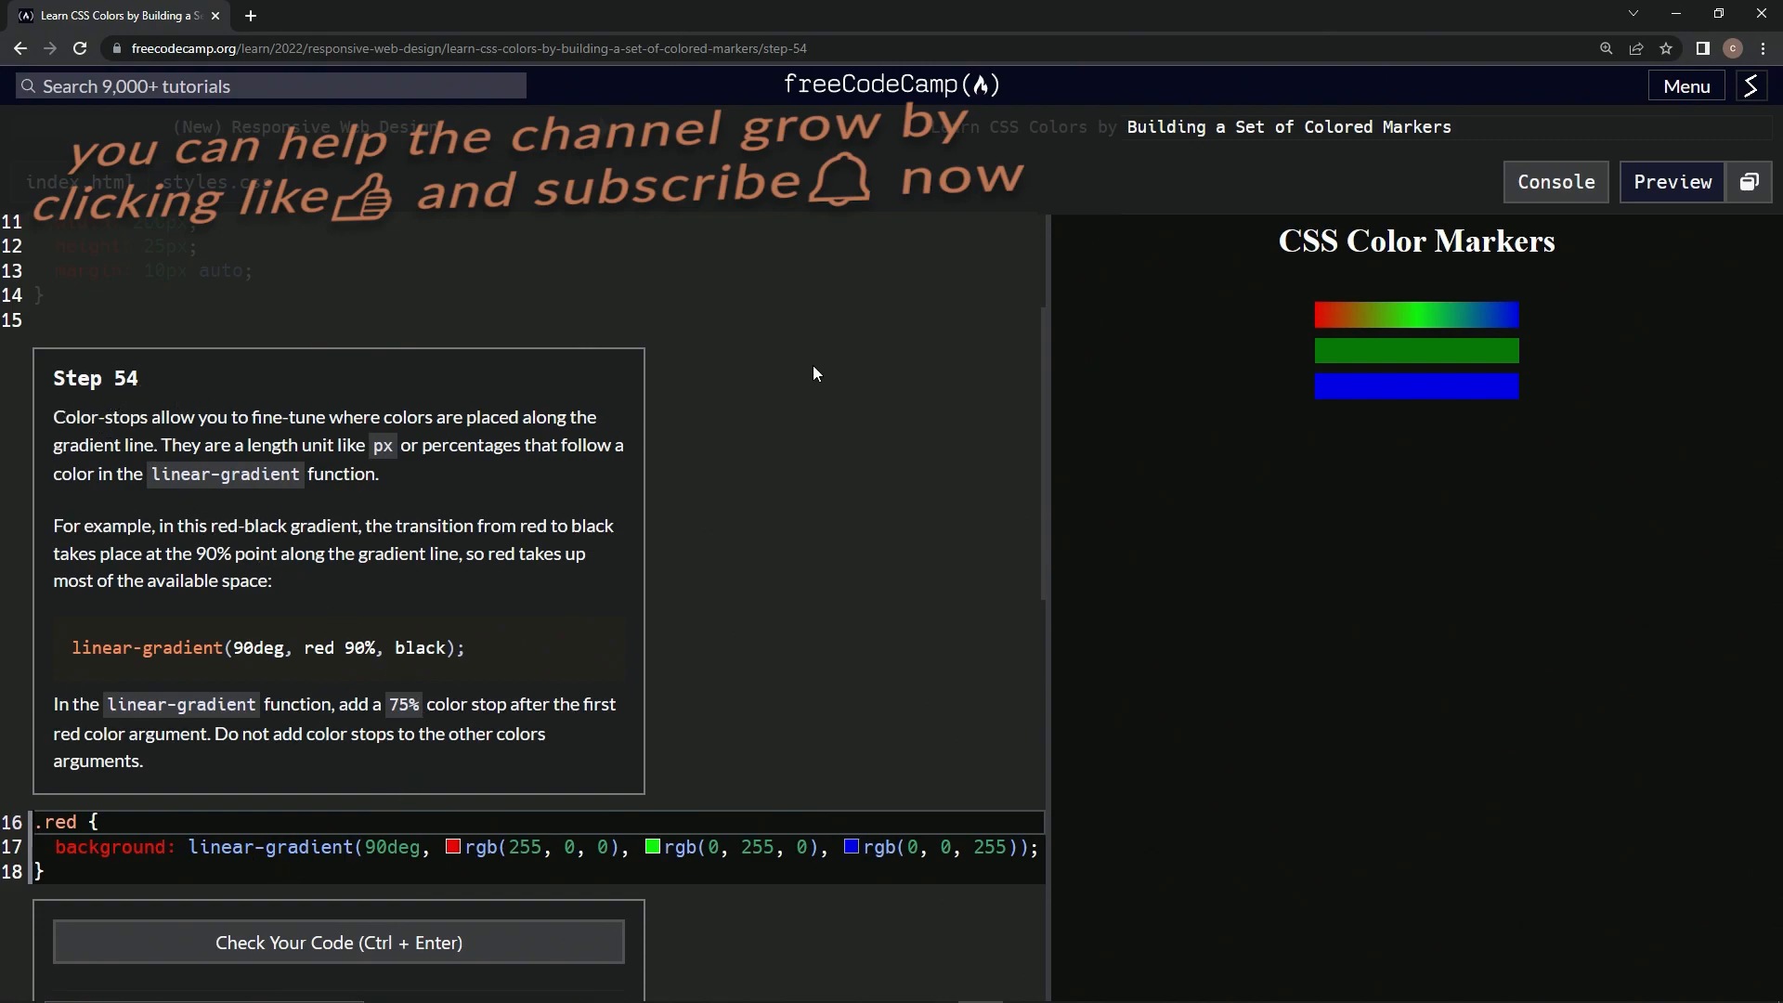